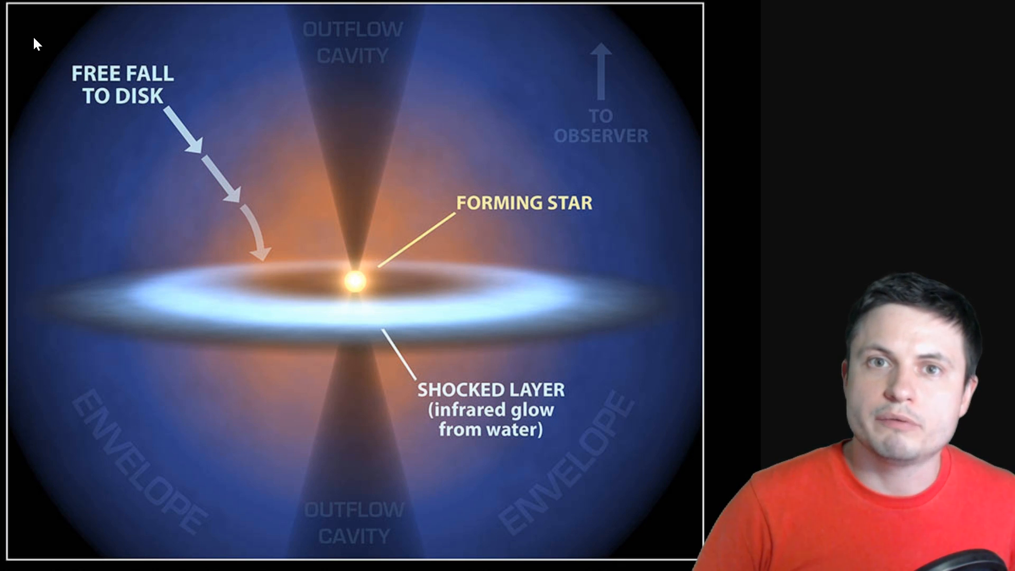
mouse_move(274, 215)
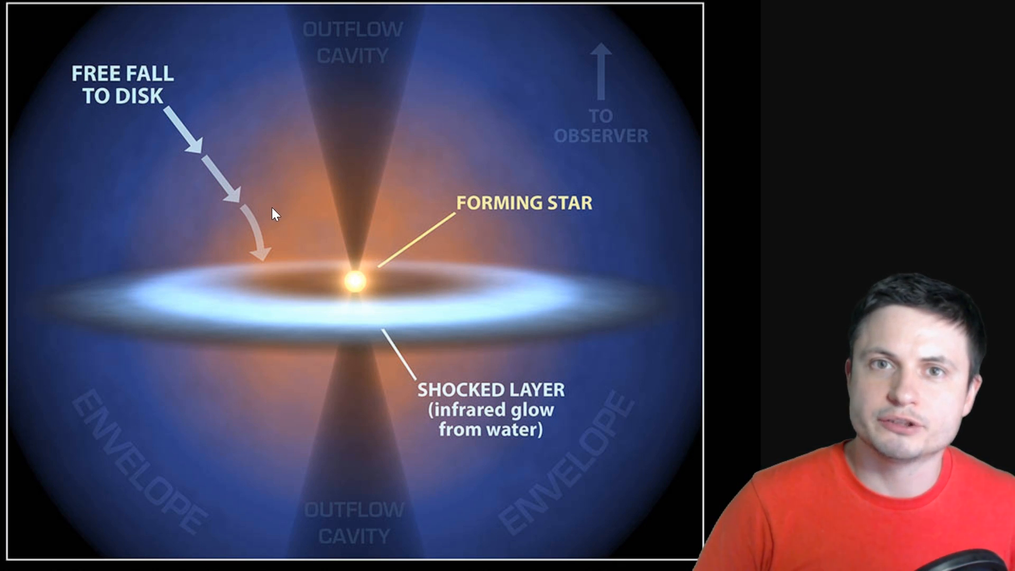
mouse_move(314, 257)
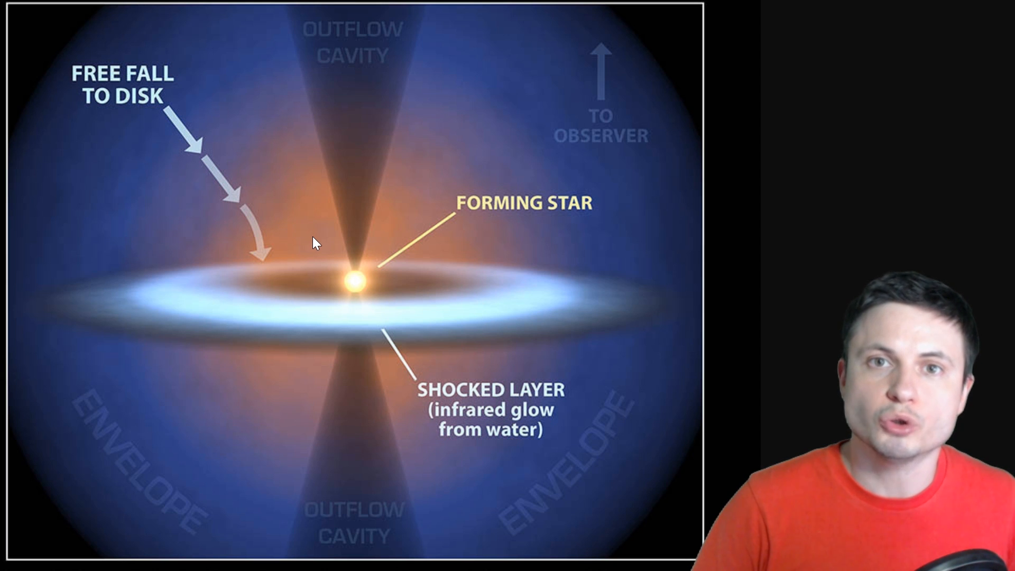